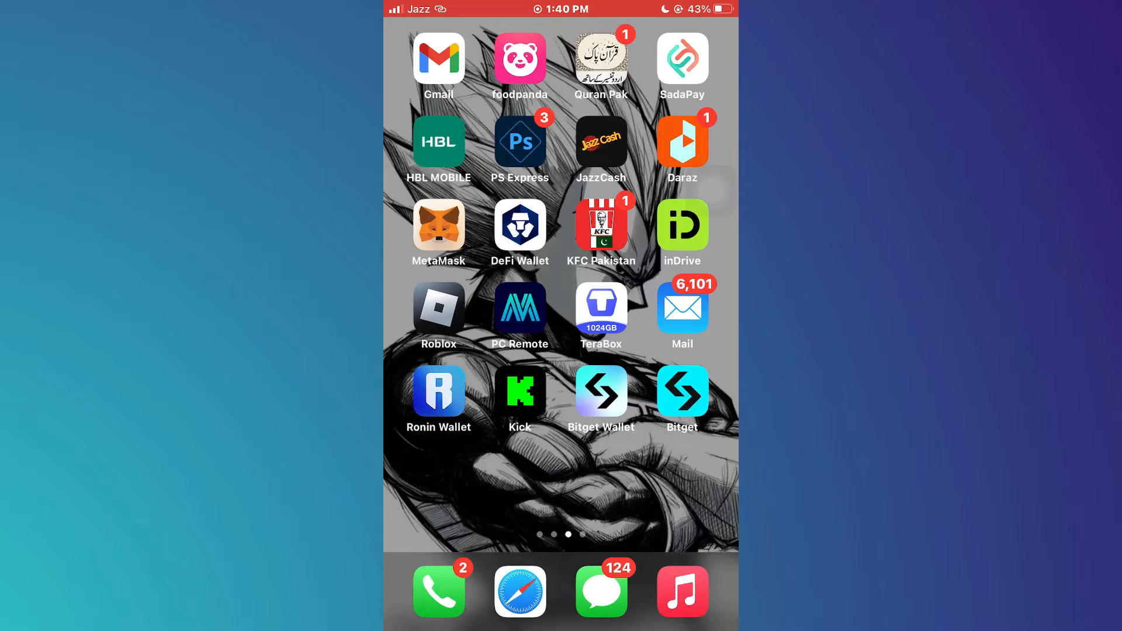
Launch the Bitget app from the home screen.
{"action": "left_click", "coordinate": [680, 390]}
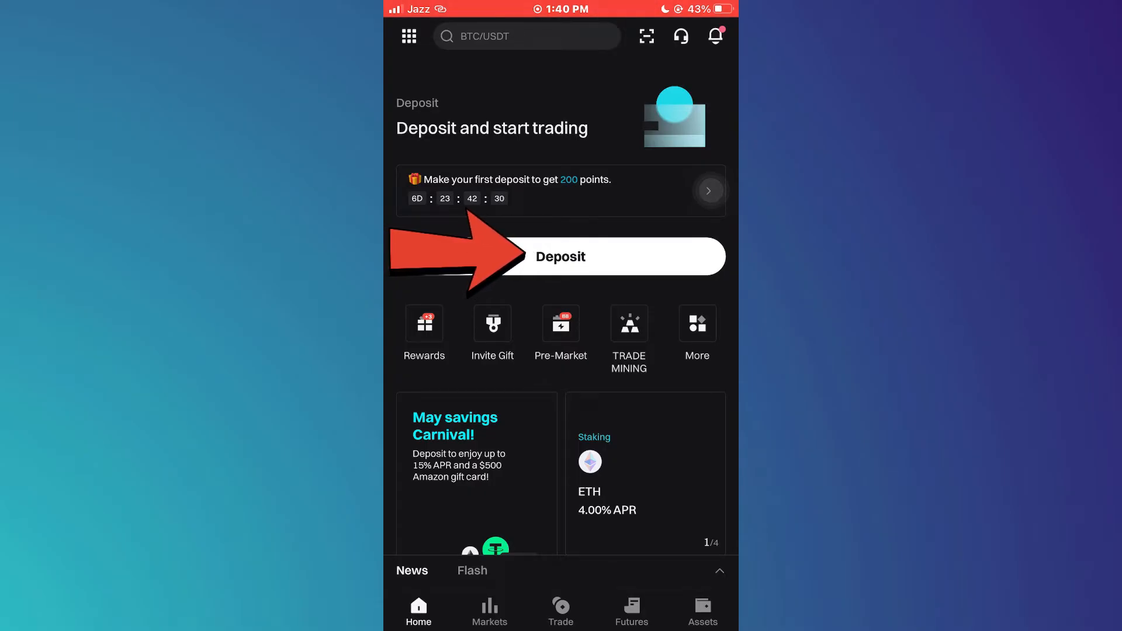
Start a deposit to reach the Credit/Debit card buy page for BTC.
{"action": "left_click", "coordinate": [560, 256]}
{"action": "type", "text": "2"}
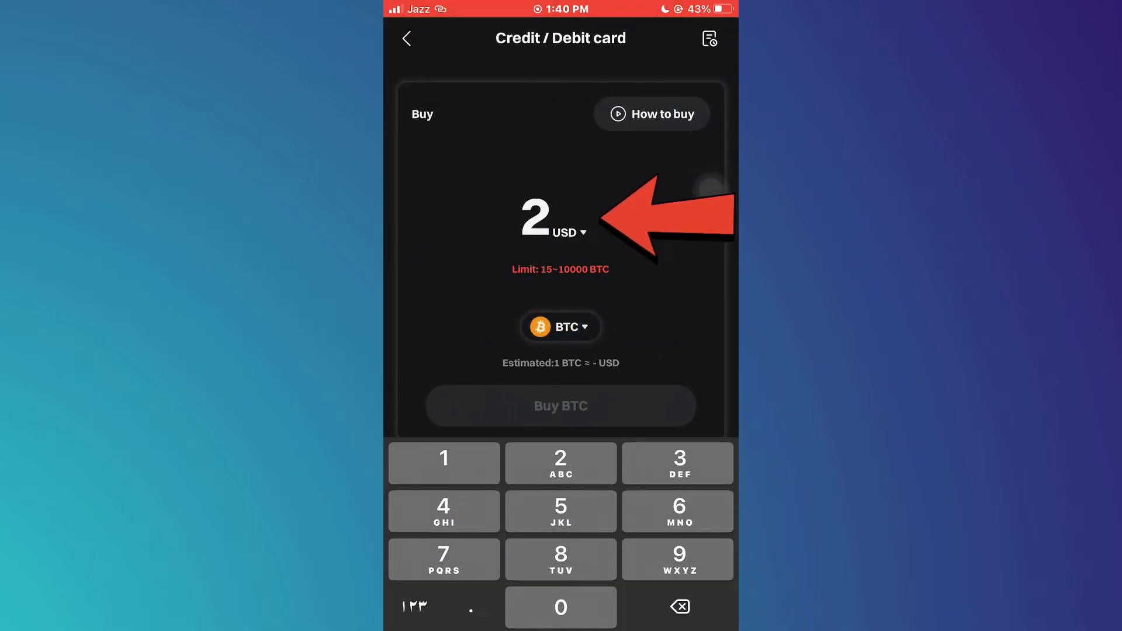
Enter a 201 USD amount and proceed to Buy BTC (about 0.003004 BTC).
{"action": "left_click", "coordinate": [560, 327]}
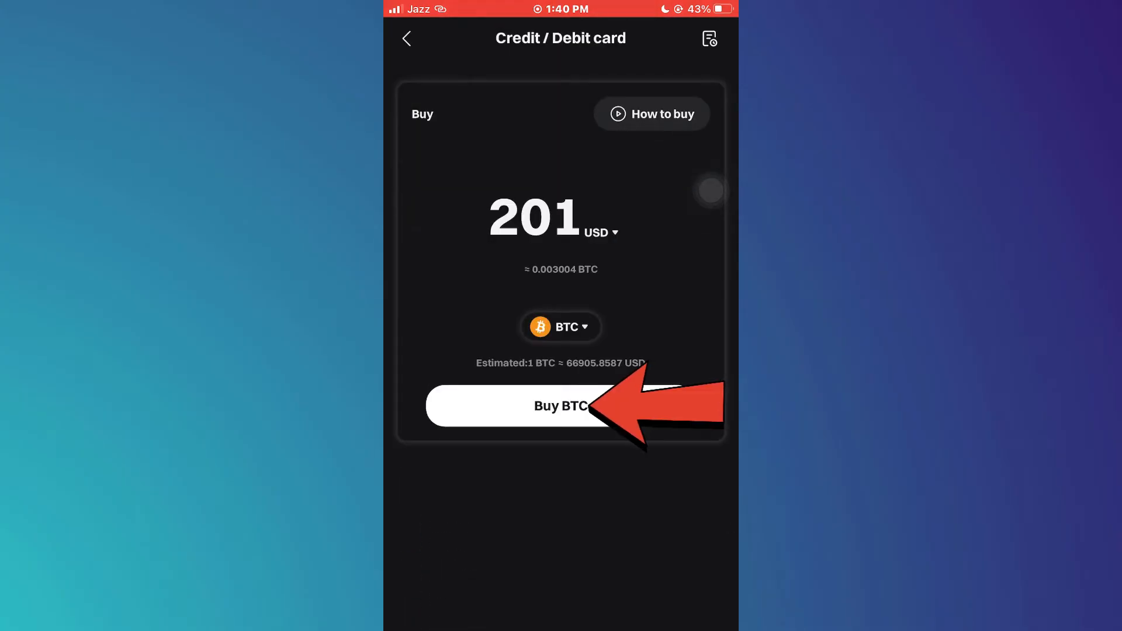
{"action": "left_click", "coordinate": [560, 406]}
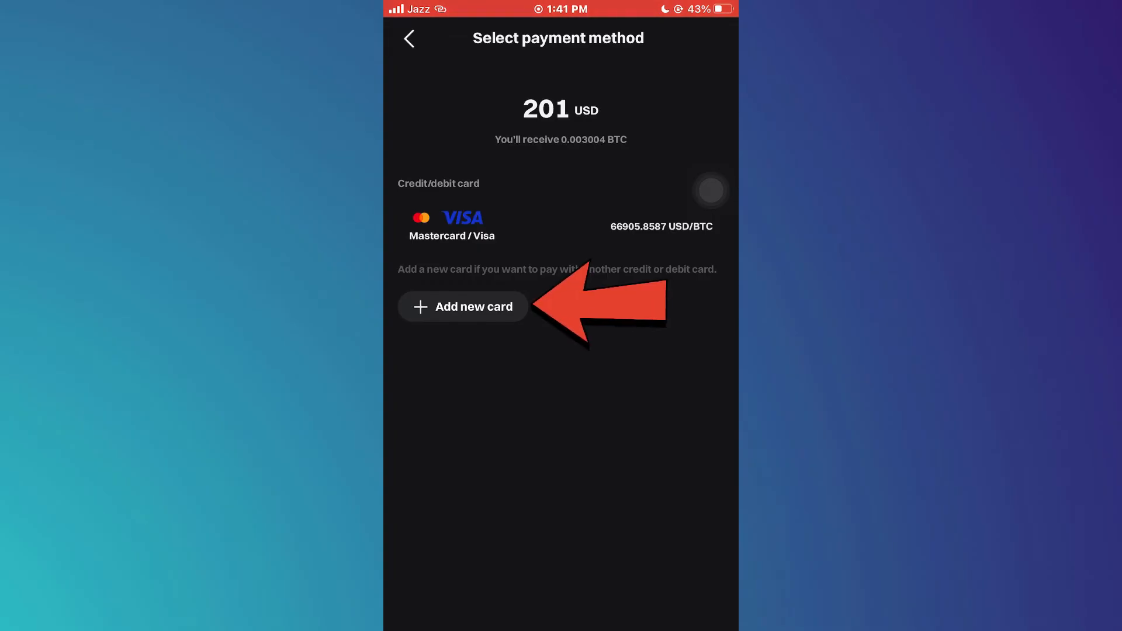
Add a new card with its billing address (country, address, city, postal code) and save it as the payment method.
{"action": "left_click", "coordinate": [463, 307]}
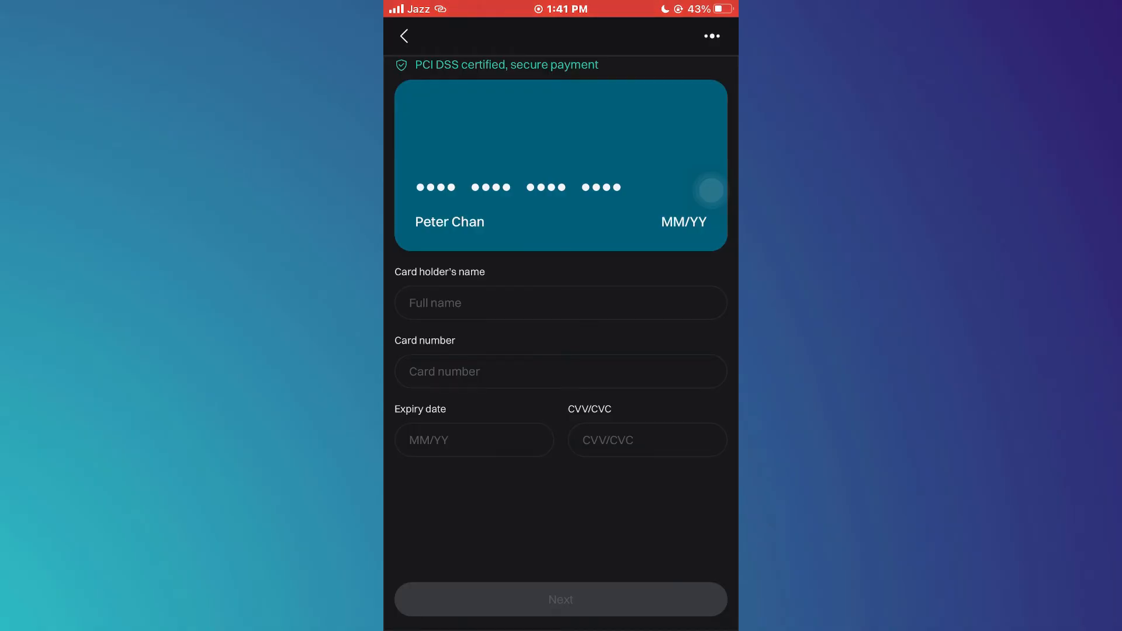
{"action": "left_click", "coordinate": [560, 599]}
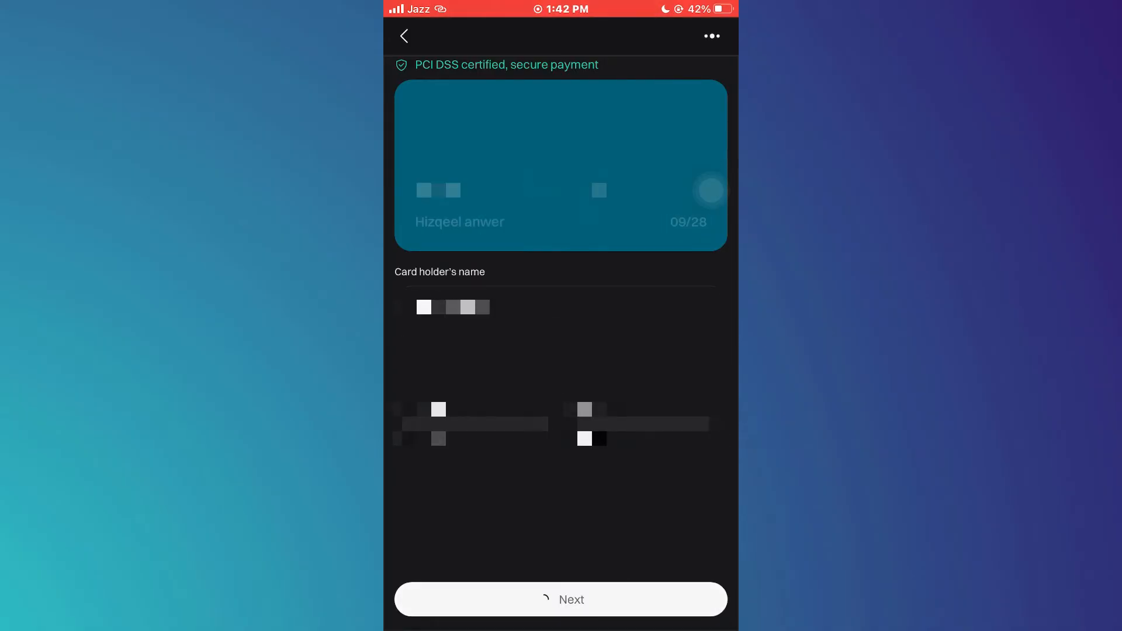
{"action": "left_click", "coordinate": [560, 599]}
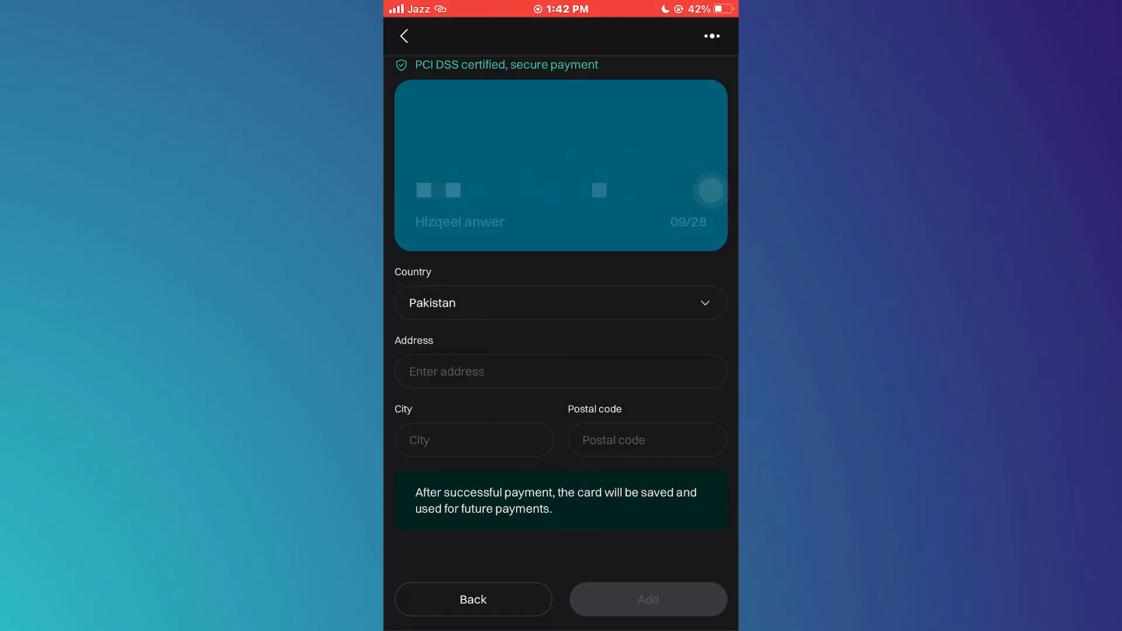
{"action": "left_click", "coordinate": [646, 599]}
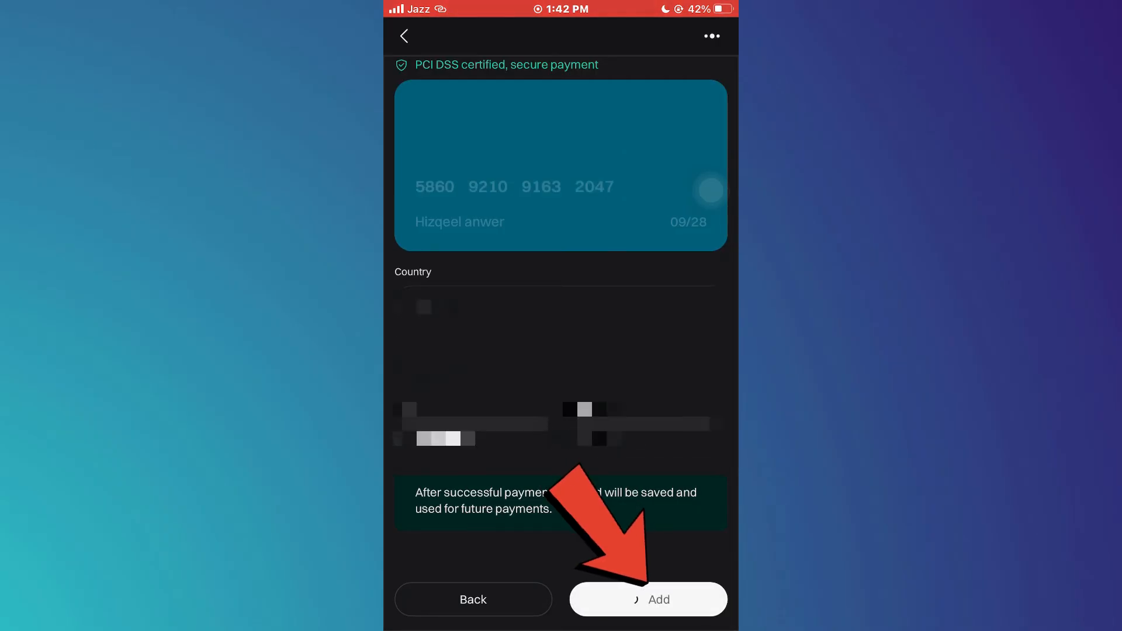
{"action": "left_click", "coordinate": [647, 600]}
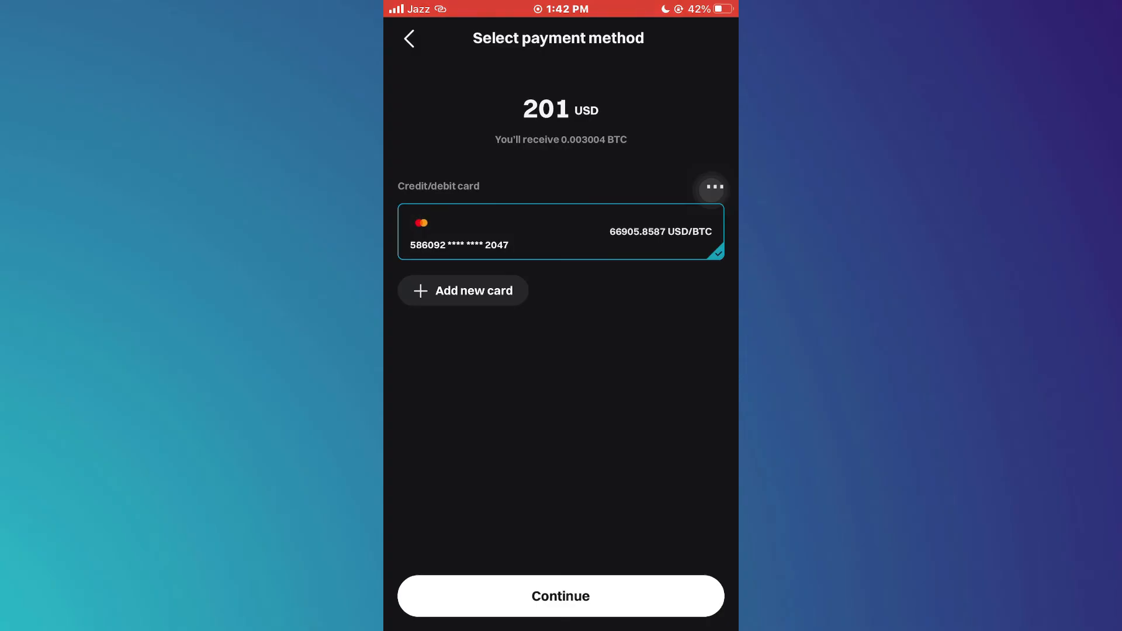